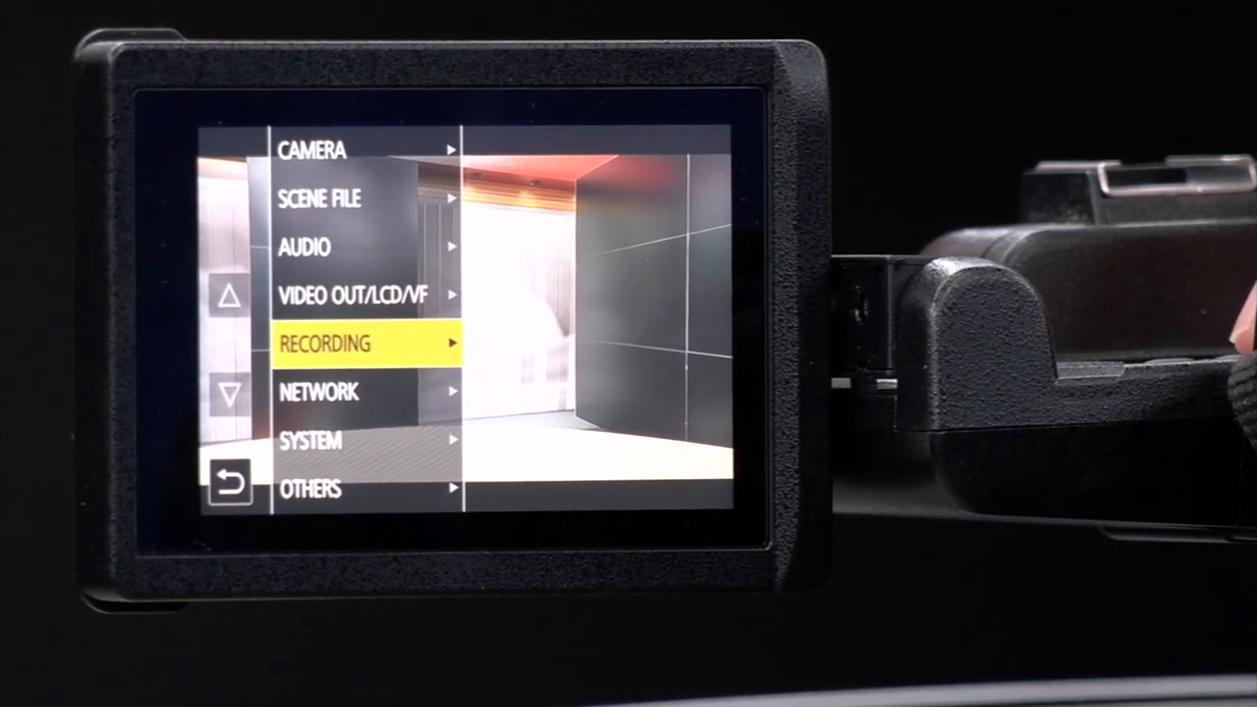
Reach the FREE RUN / REC RUN timecode choice under RECORDING > TC/UB
{"action": "left_click", "coordinate": [324, 341]}
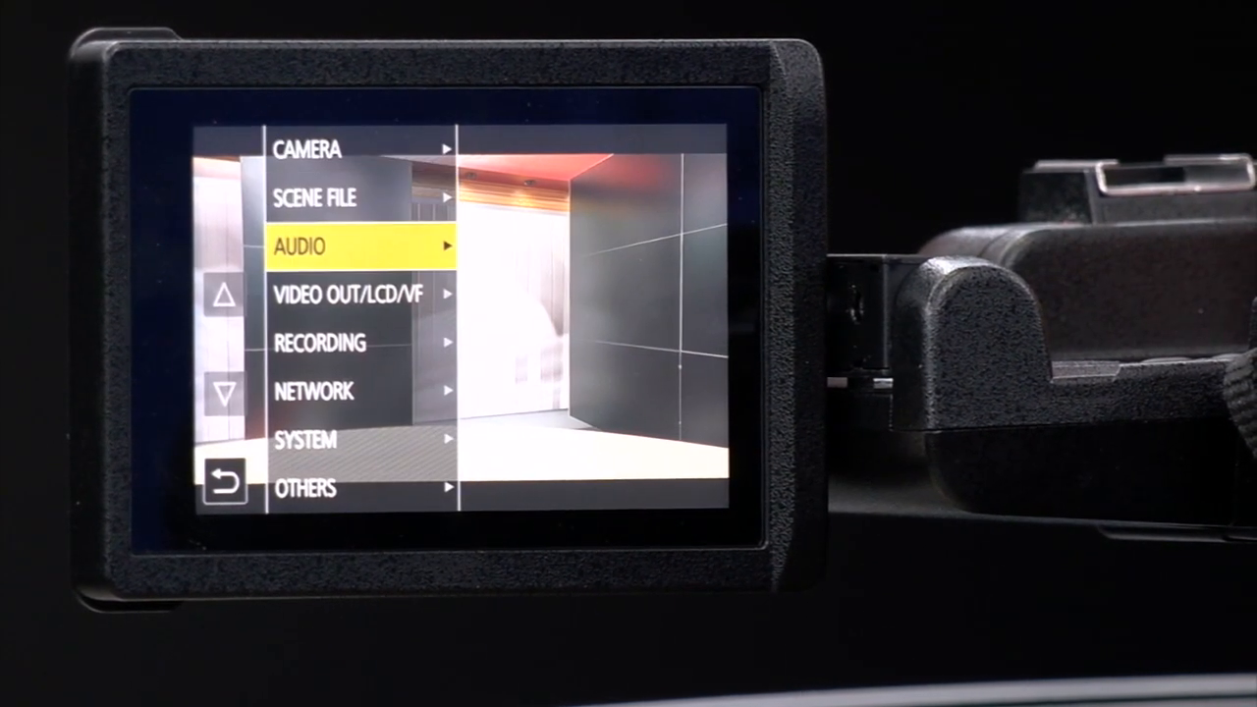
{"action": "left_click", "coordinate": [322, 342]}
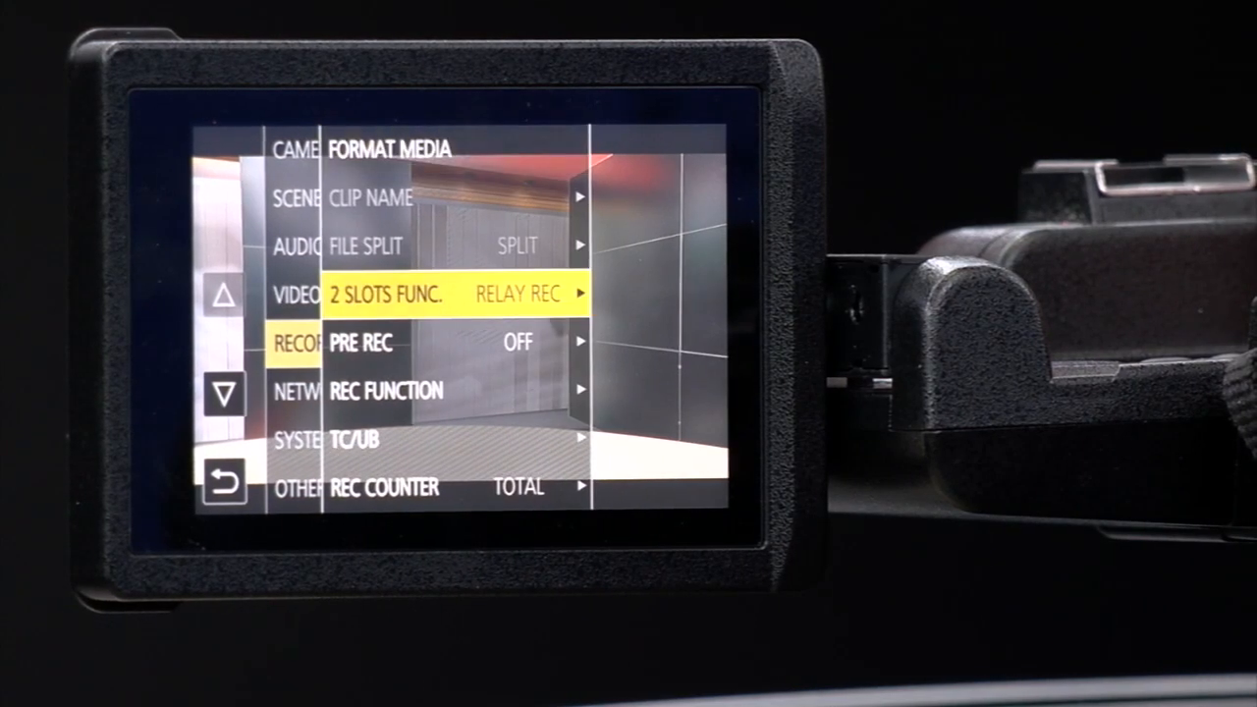
{"action": "left_click", "coordinate": [226, 393]}
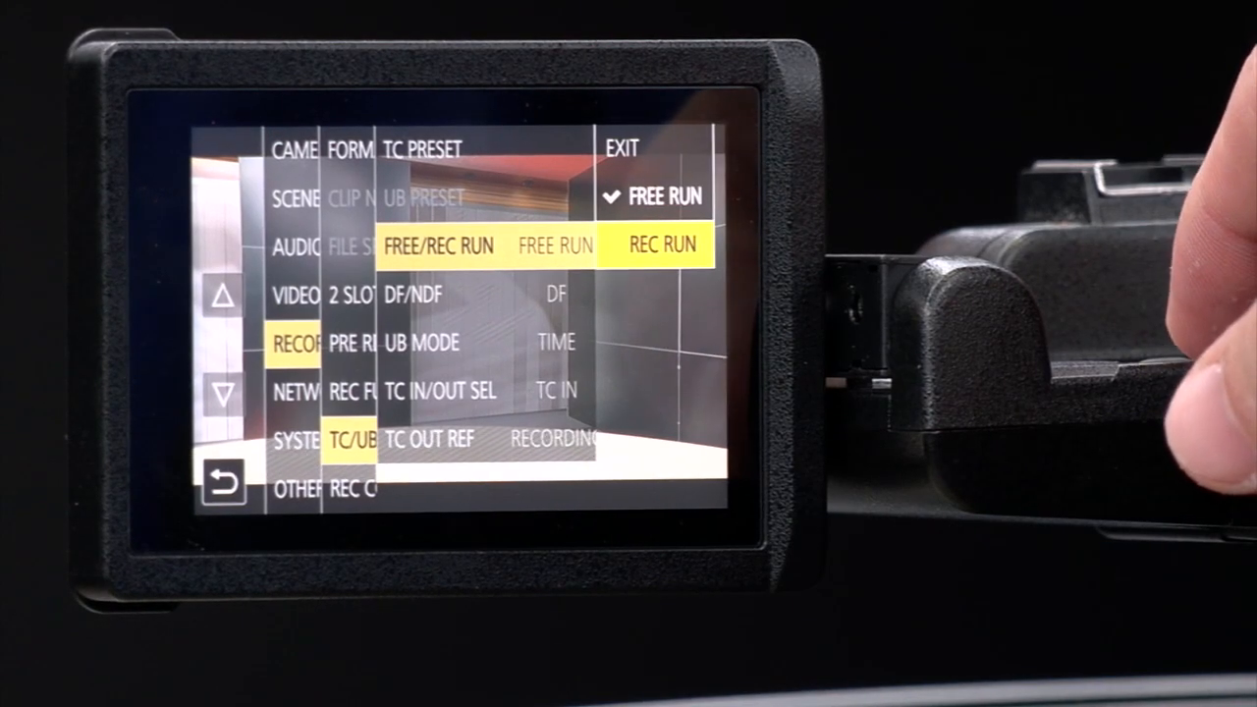
Set timecode to REC RUN, then return to the RECORDING settings list
{"action": "left_click", "coordinate": [660, 244]}
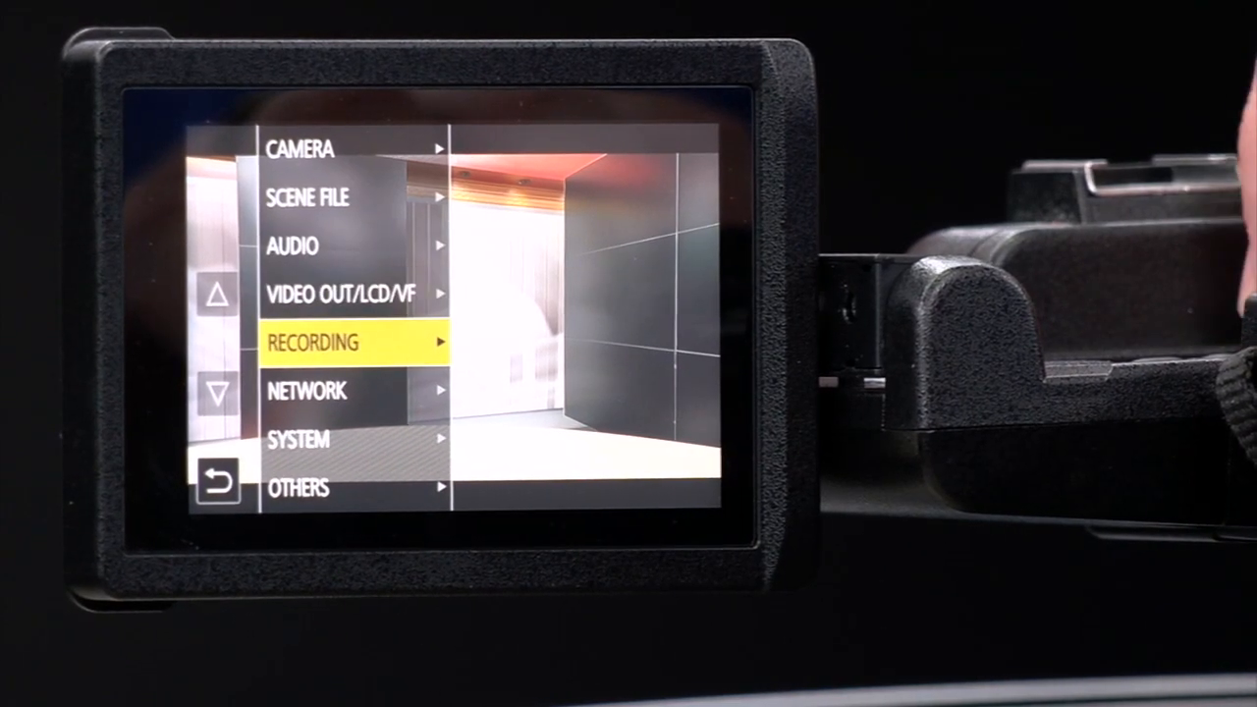
{"action": "left_click", "coordinate": [338, 342]}
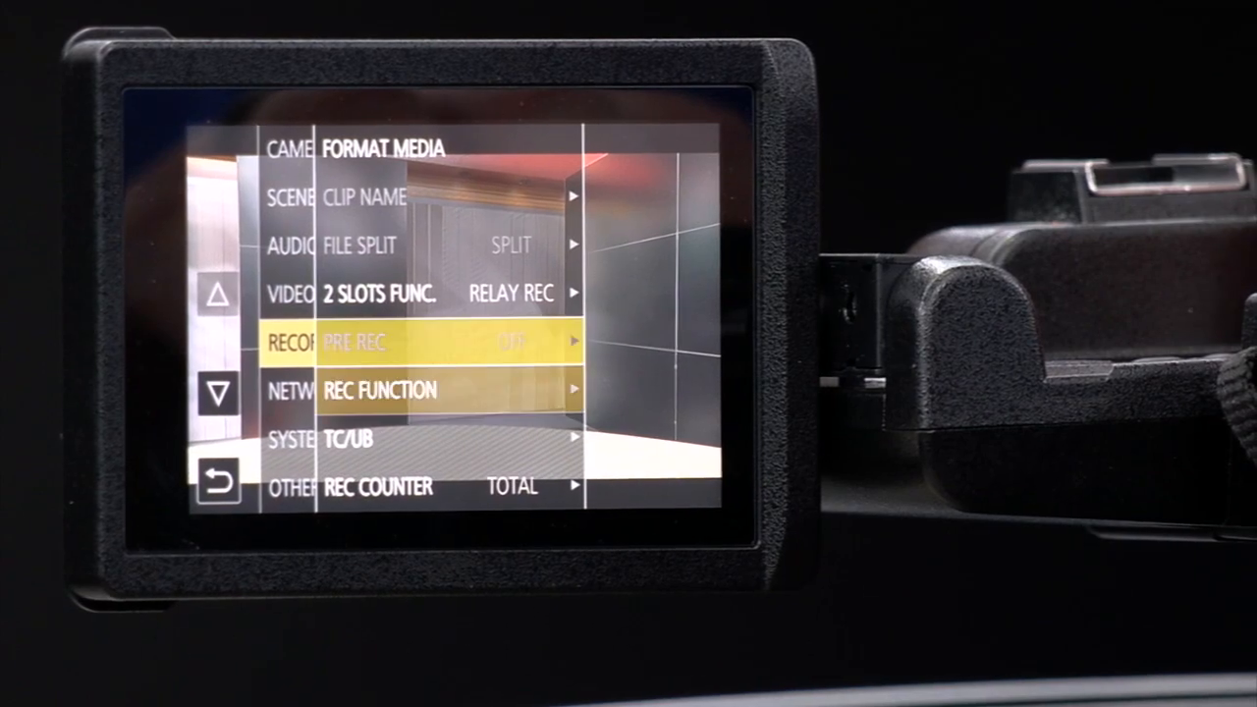